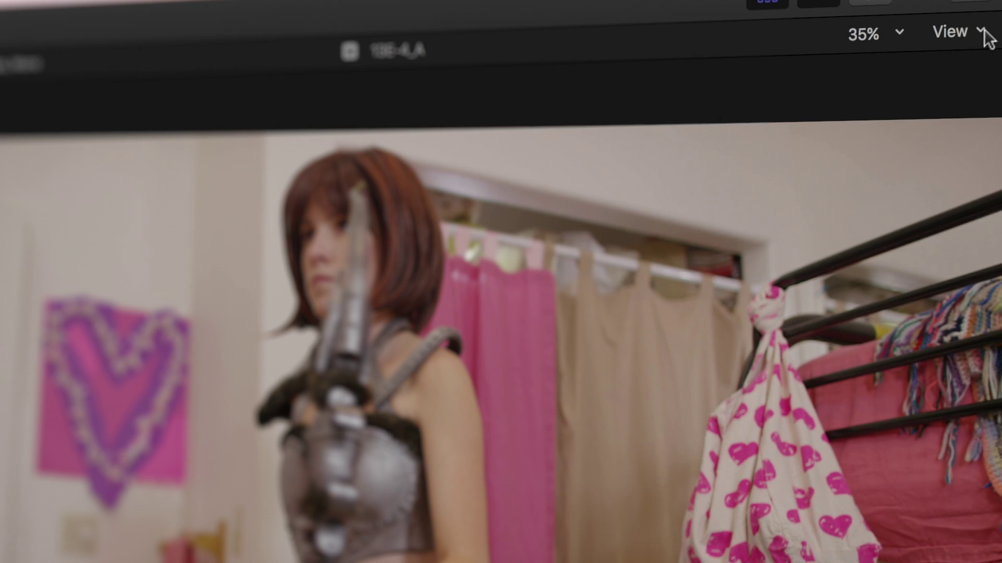
- Reveal the viewer's View menu showing the Optimized/Original and Proxy media playback choices
left_click(950, 31)
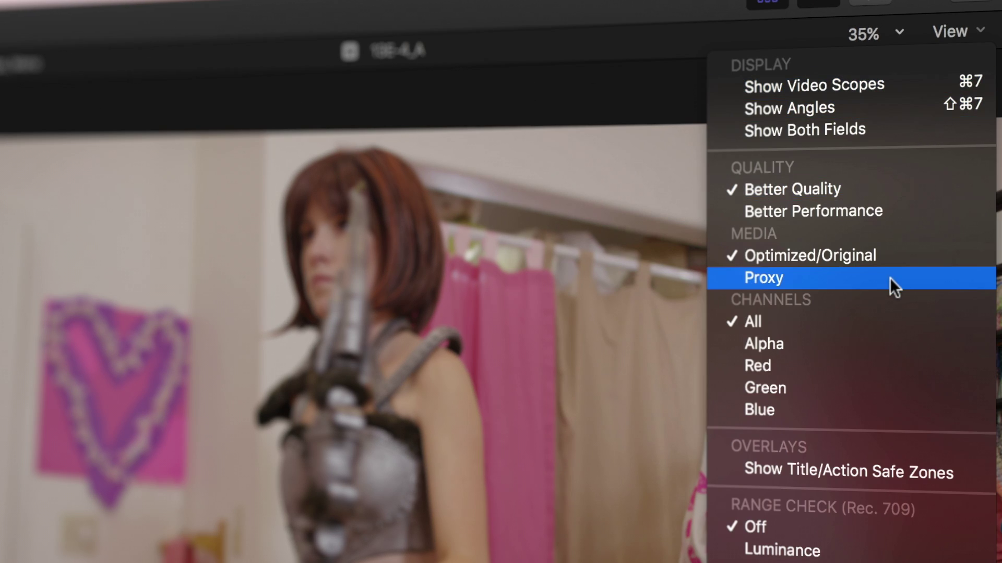